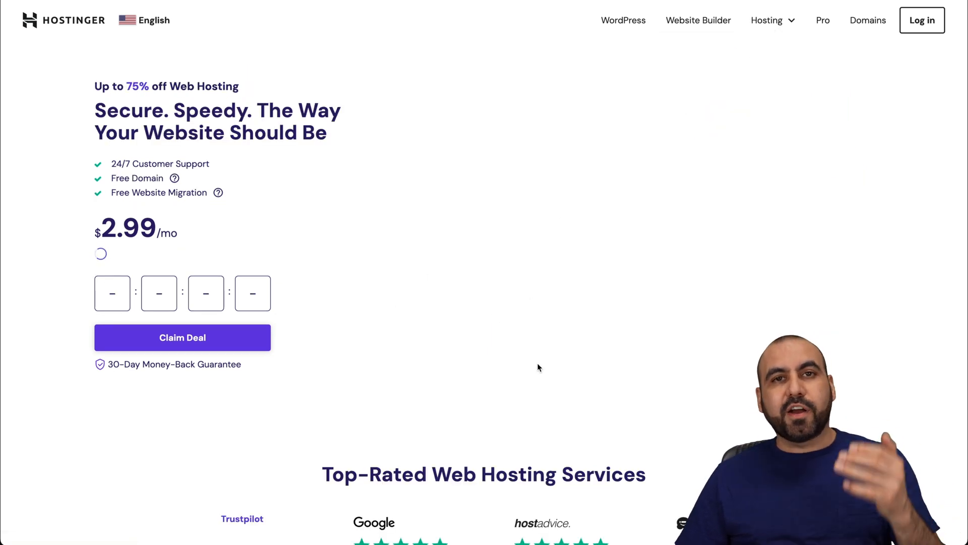
Scroll down to the Premium, Business and Cloud Startup hosting plan prices.
scroll(down, 3)
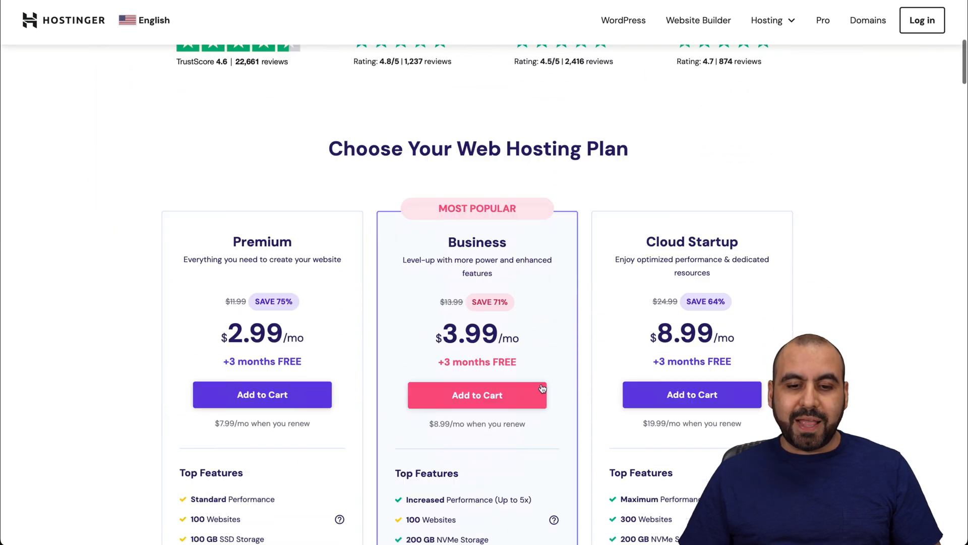
scroll(down, 3)
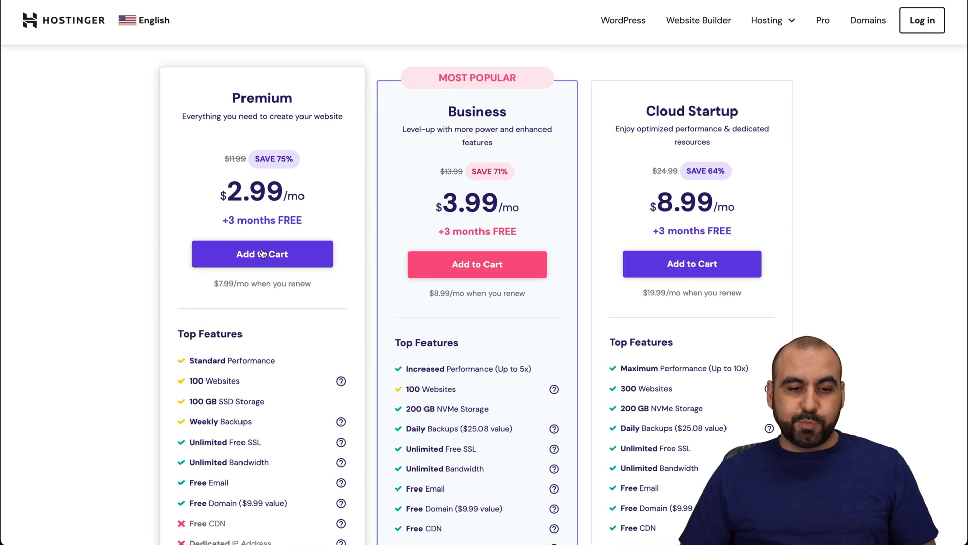
Add the Premium plan to the cart and apply coupon SAASMASTER.
click(262, 254)
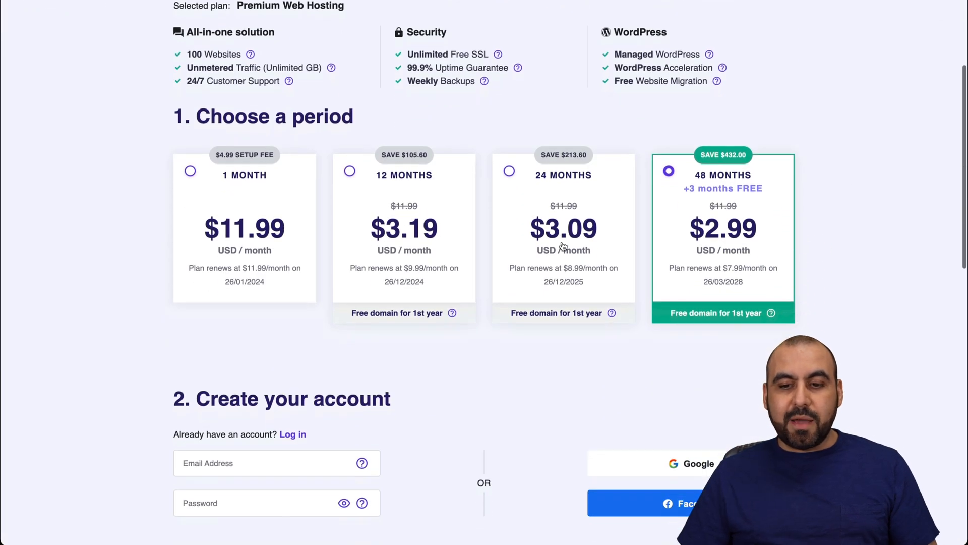
mouse_move(765, 351)
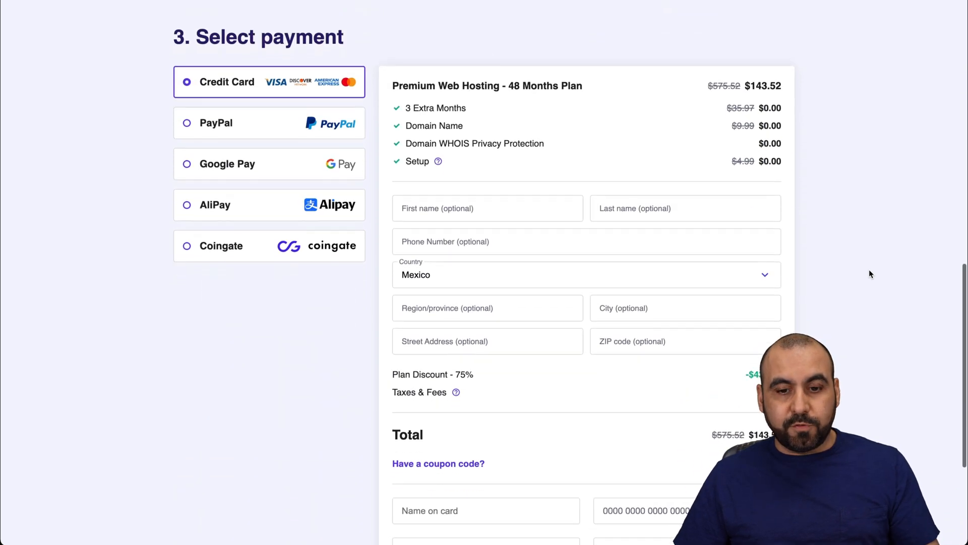
scroll(down, 3)
text(SAASM)
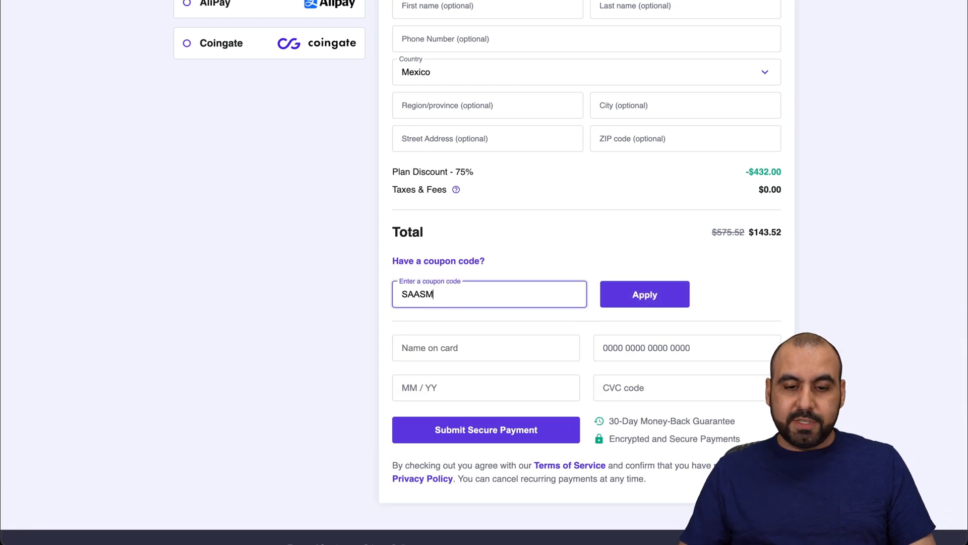
click(645, 294)
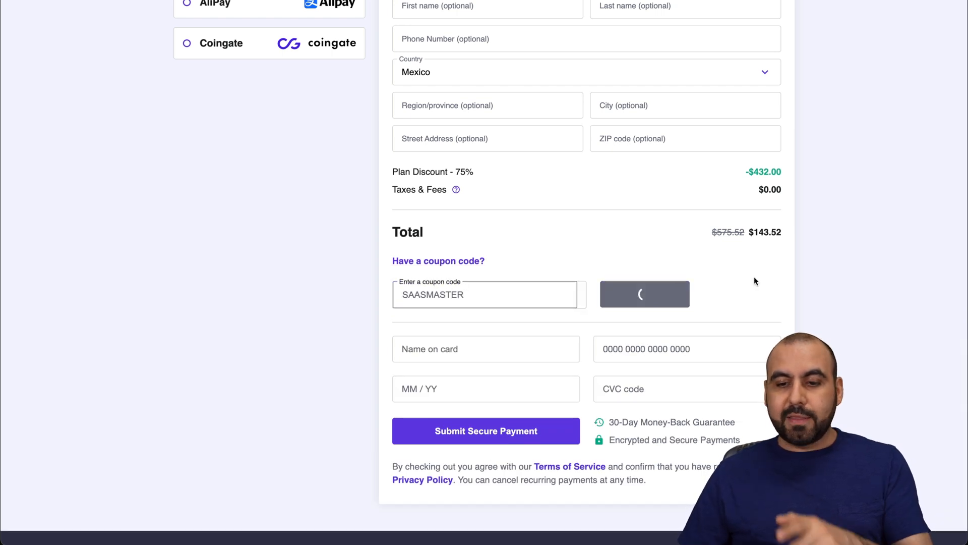
click(644, 293)
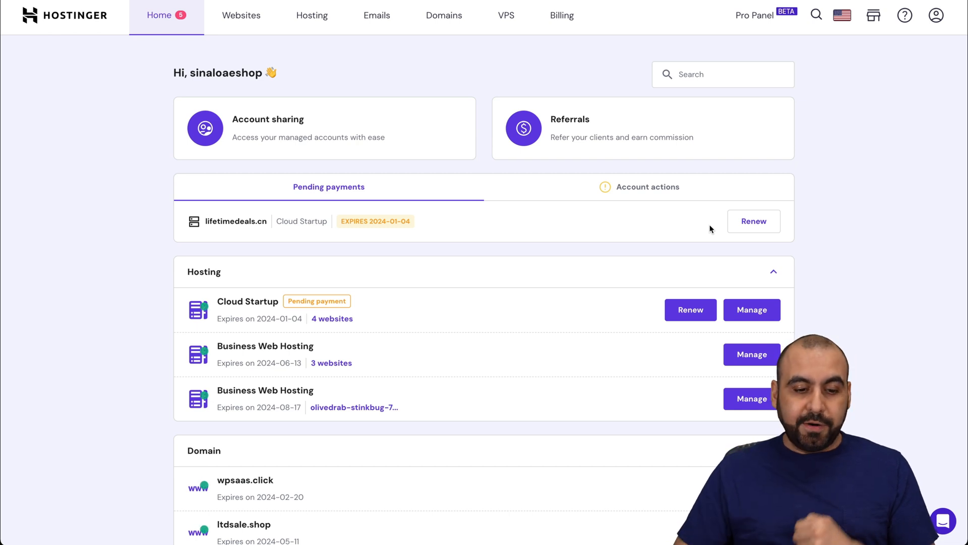
Open the ltdsale.shop domain overview and locate its current nameservers.
scroll(down, 3)
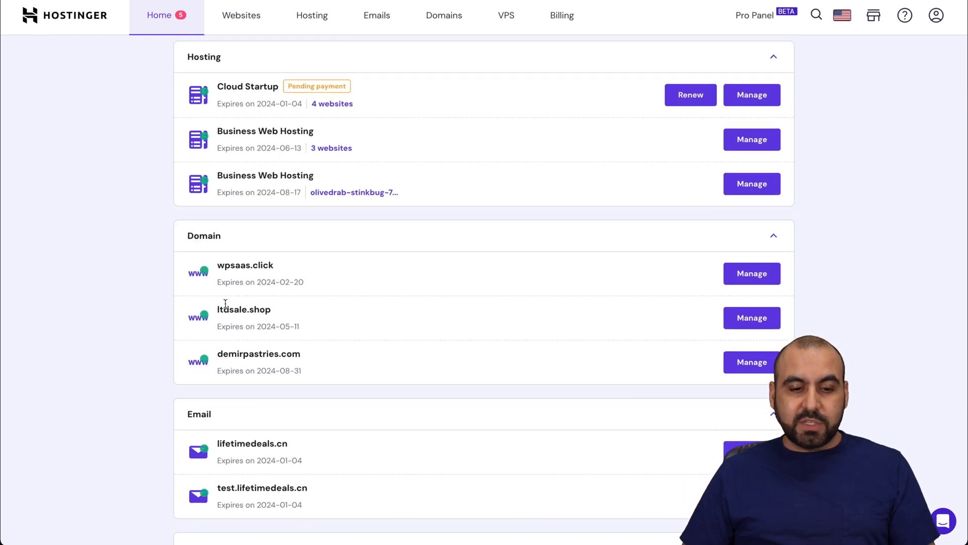
double_click(244, 309)
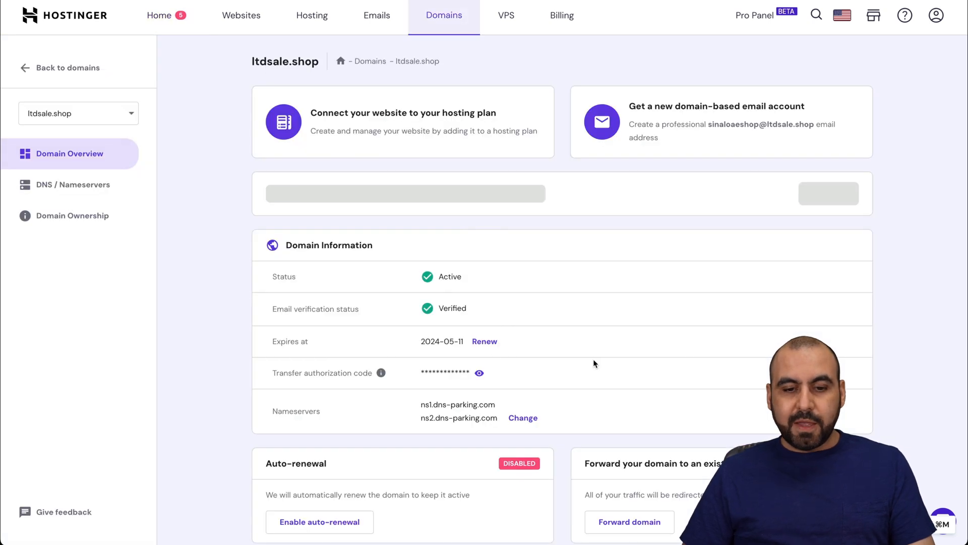
scroll(down, 3)
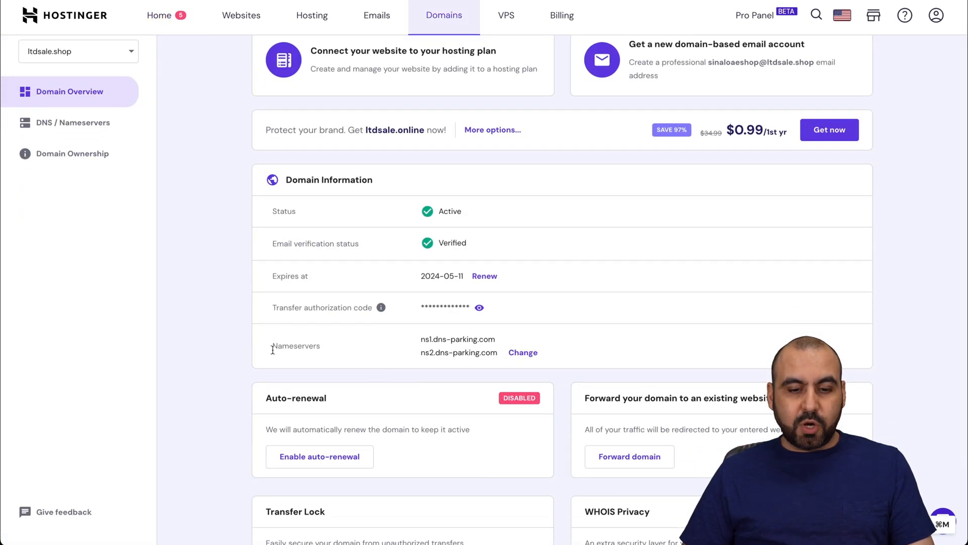
double_click(457, 338)
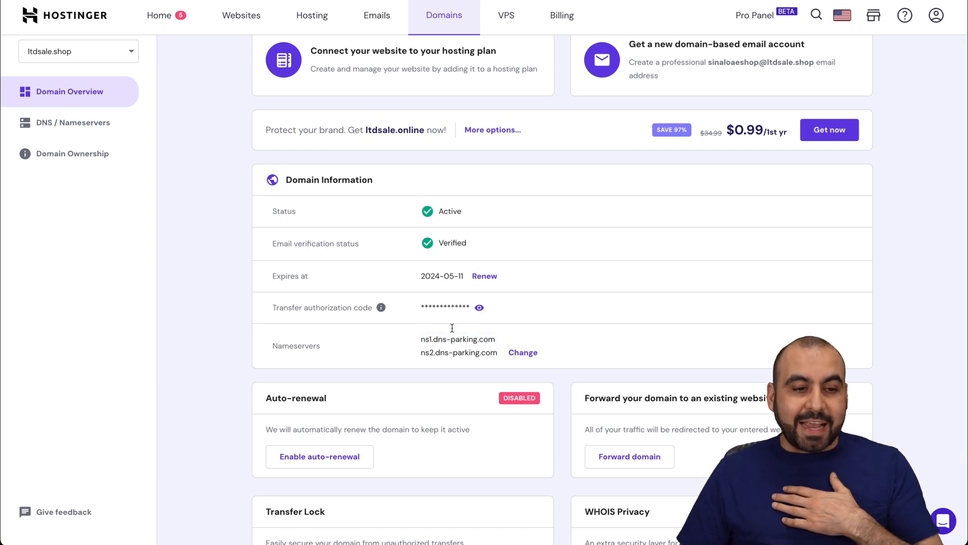
click(70, 123)
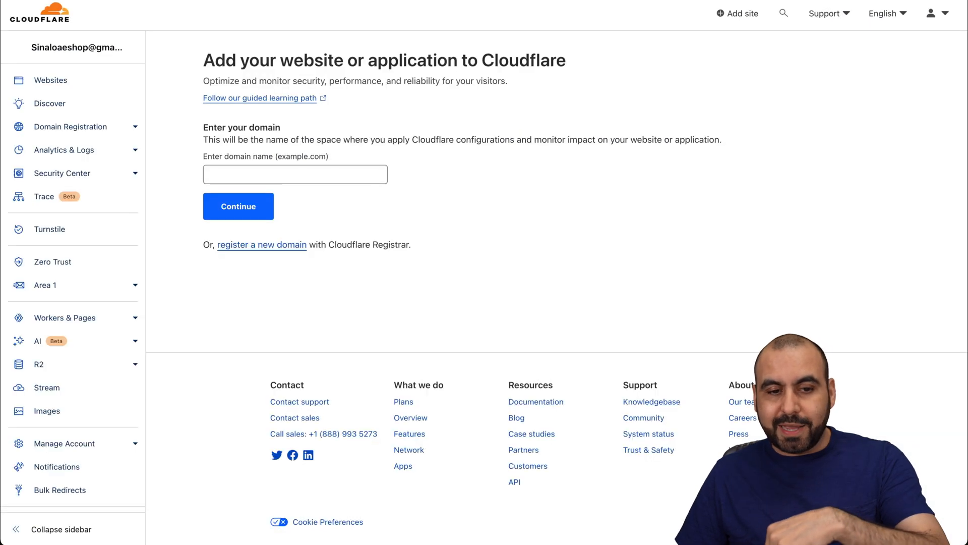
Enter ltdsale.shop as the site to add and choose the Free plan.
text(ltdsale.shop)
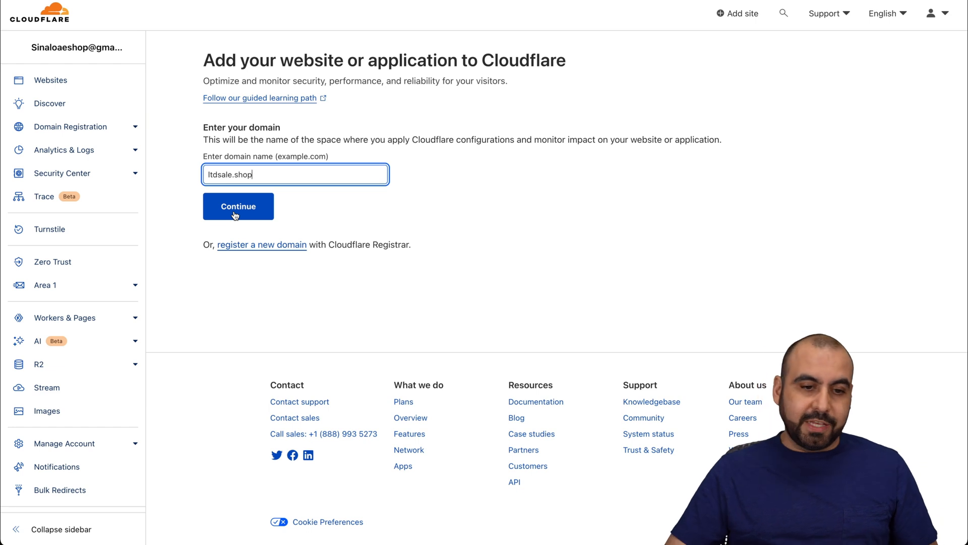
click(238, 207)
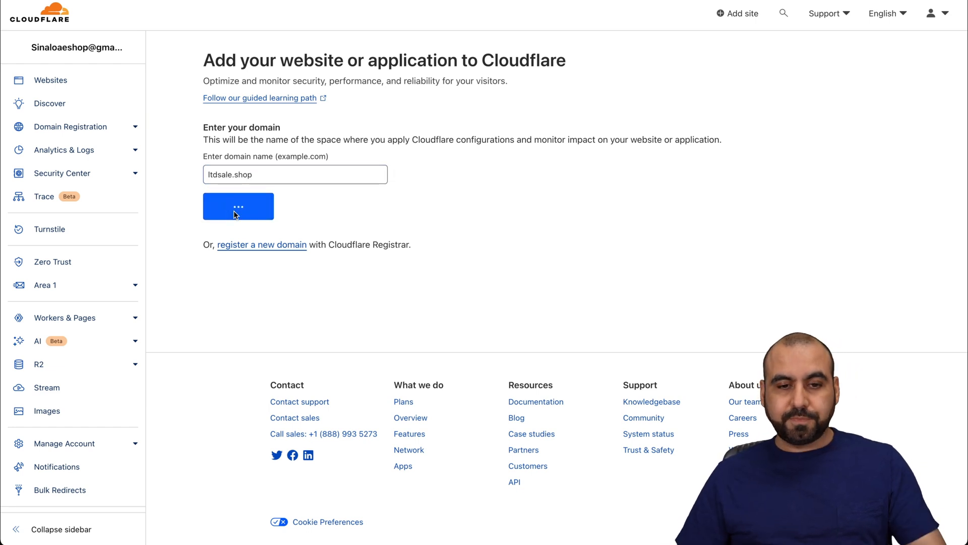
click(238, 205)
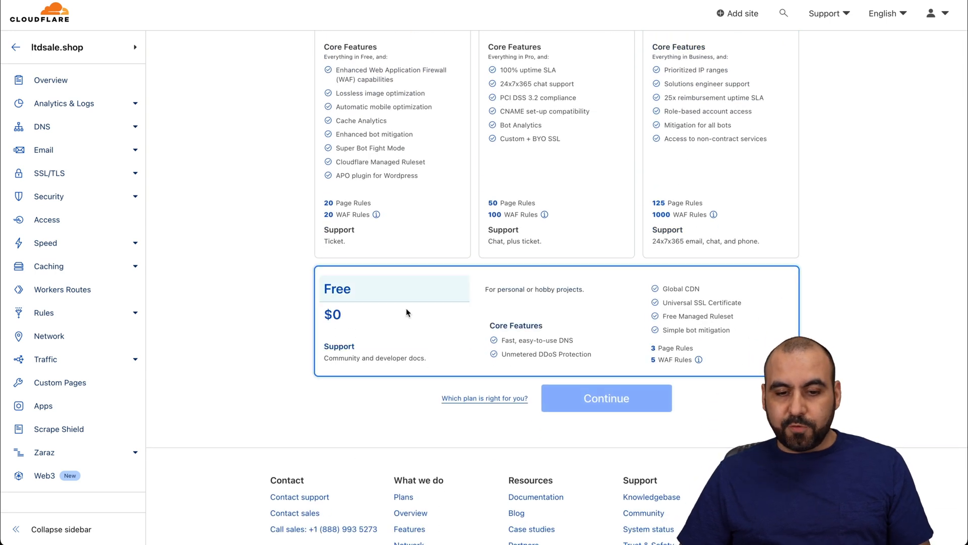
click(607, 398)
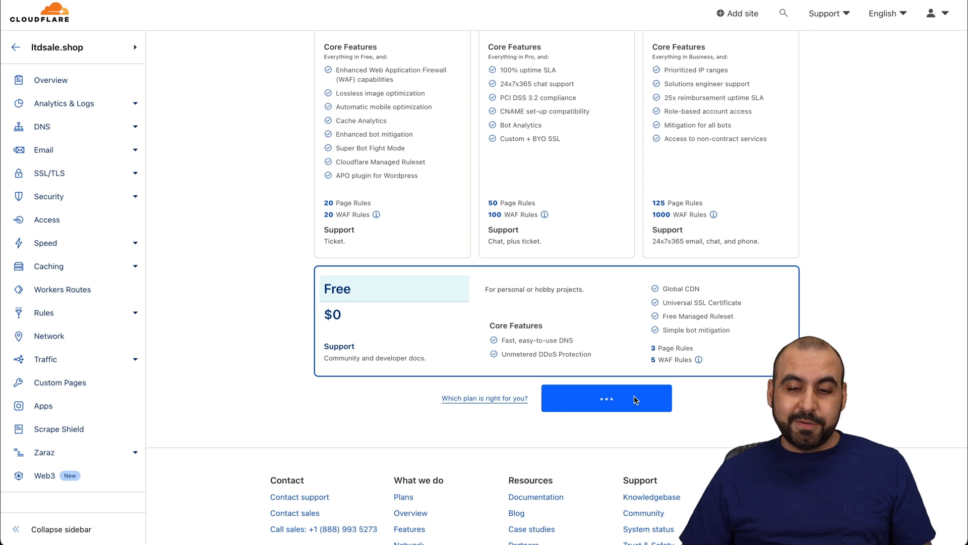
click(607, 398)
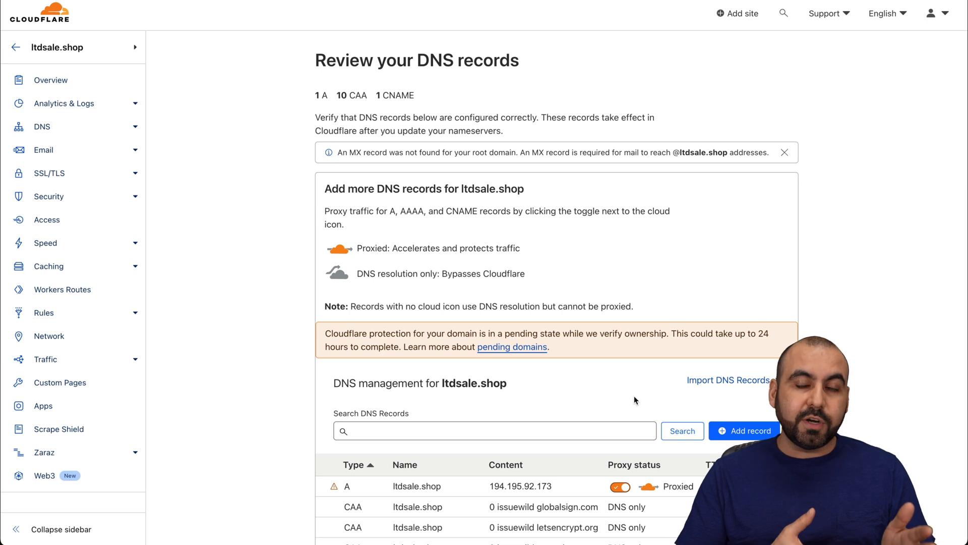
Review ltdsale.shop's imported DNS records and continue to the nameserver change instructions.
scroll(down, 3)
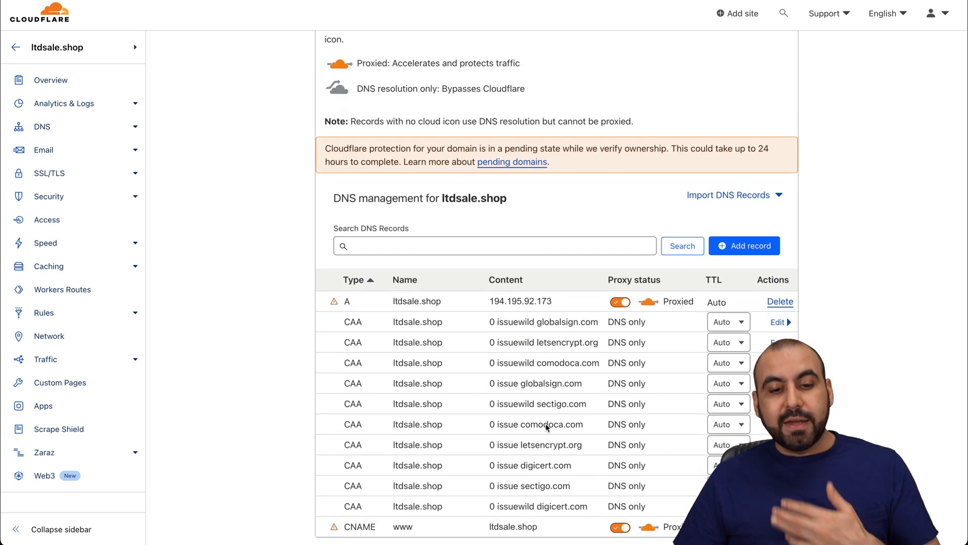
scroll(down, 3)
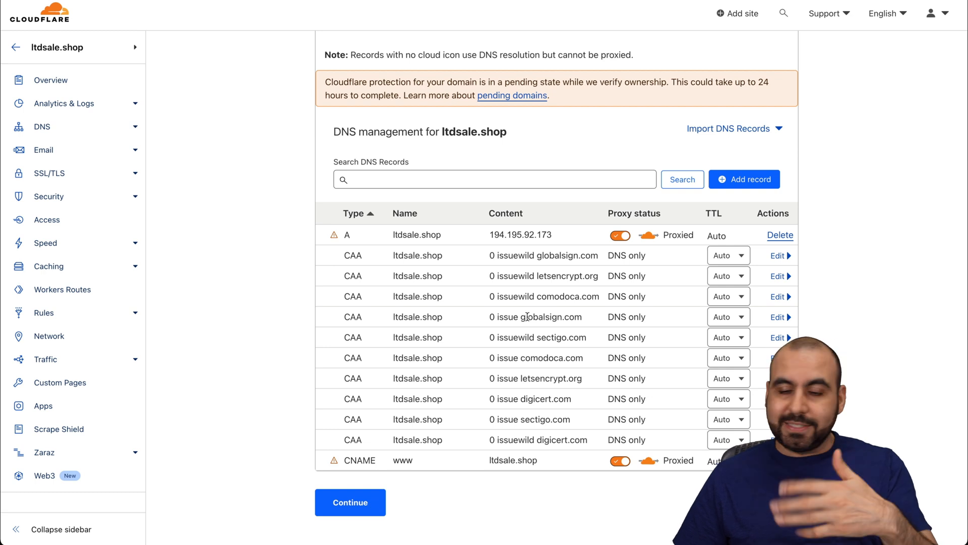
scroll(down, 3)
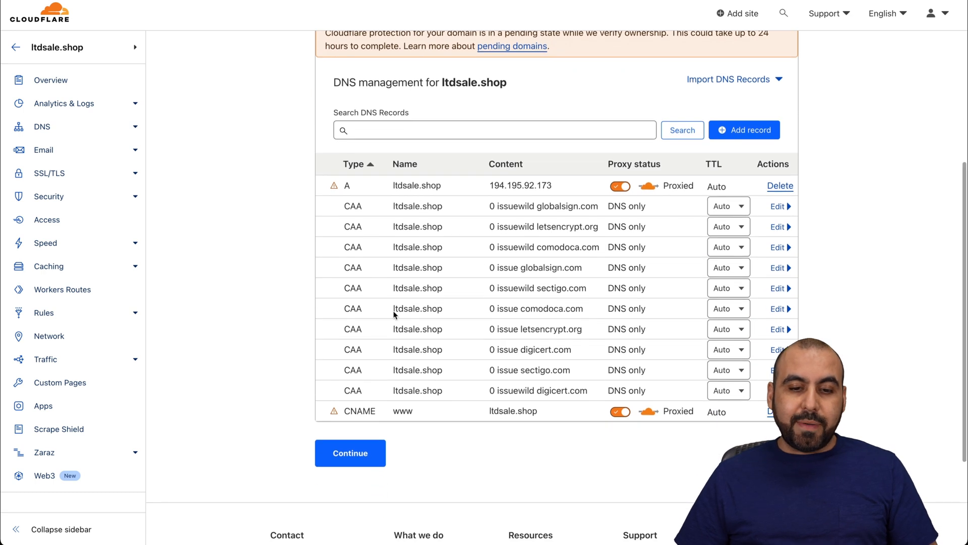
click(350, 453)
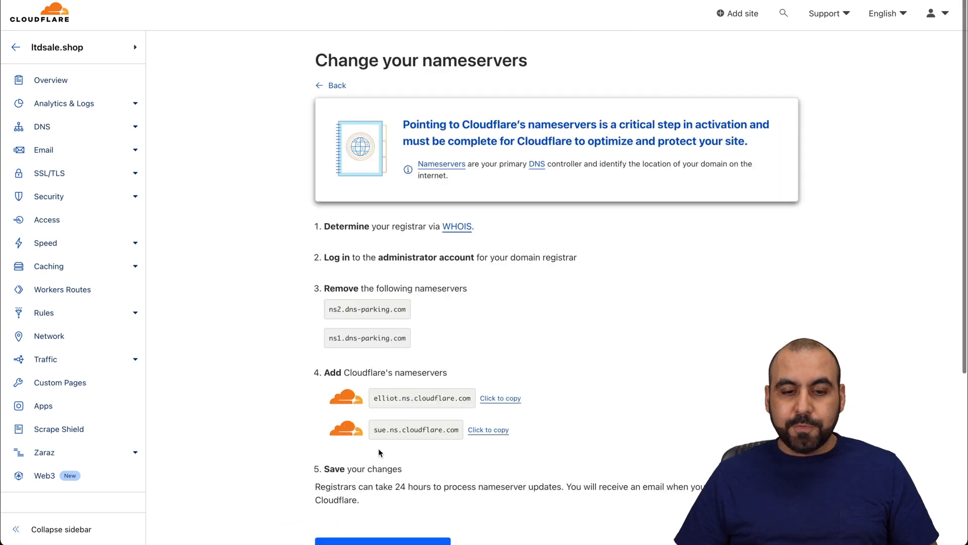
scroll(down, 3)
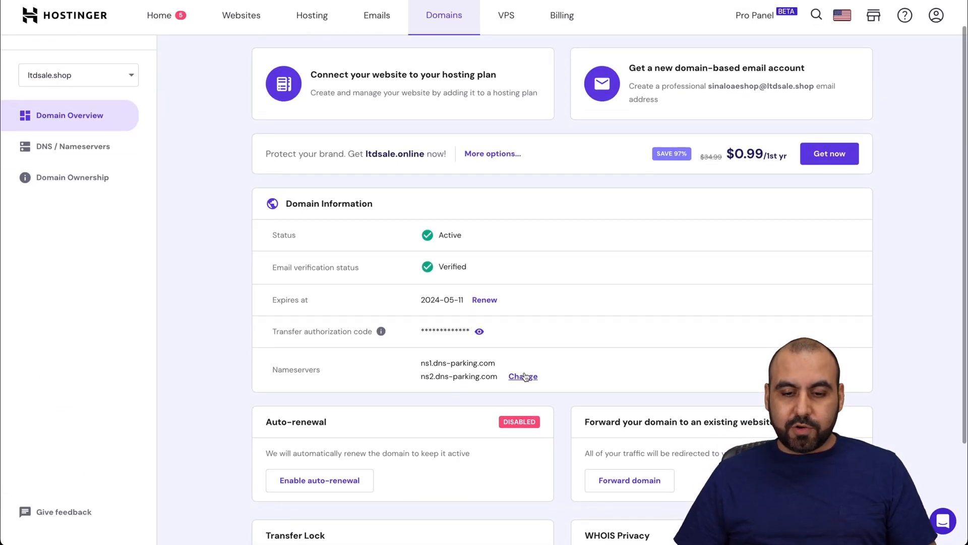
Set ltdsale.shop's nameservers to elliot.ns.cloudflare.com and sue.ns.cloudflare.com.
click(522, 376)
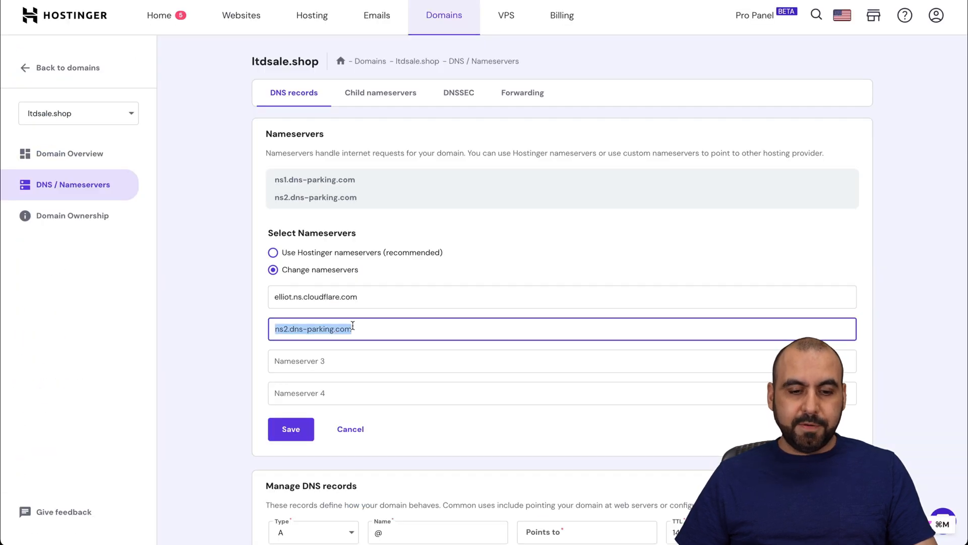
click(291, 429)
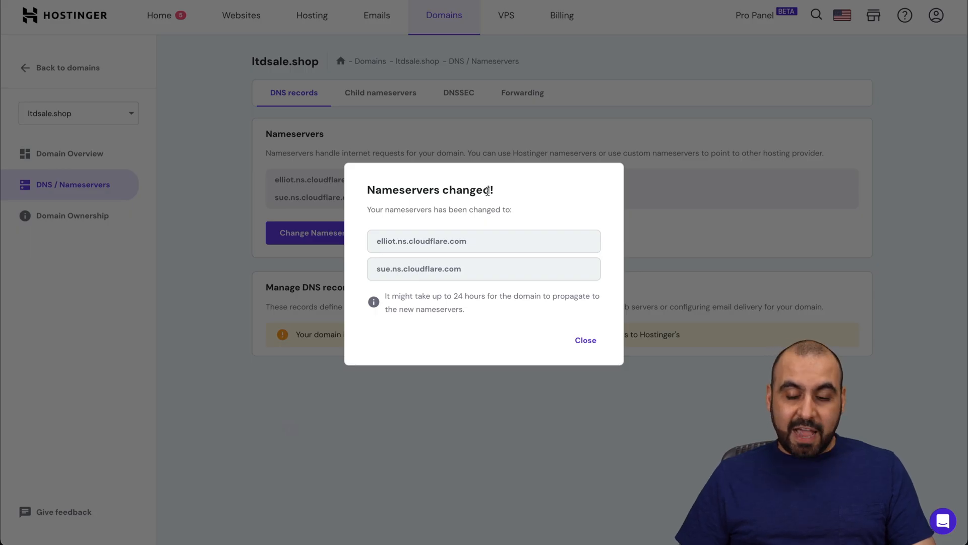
click(586, 340)
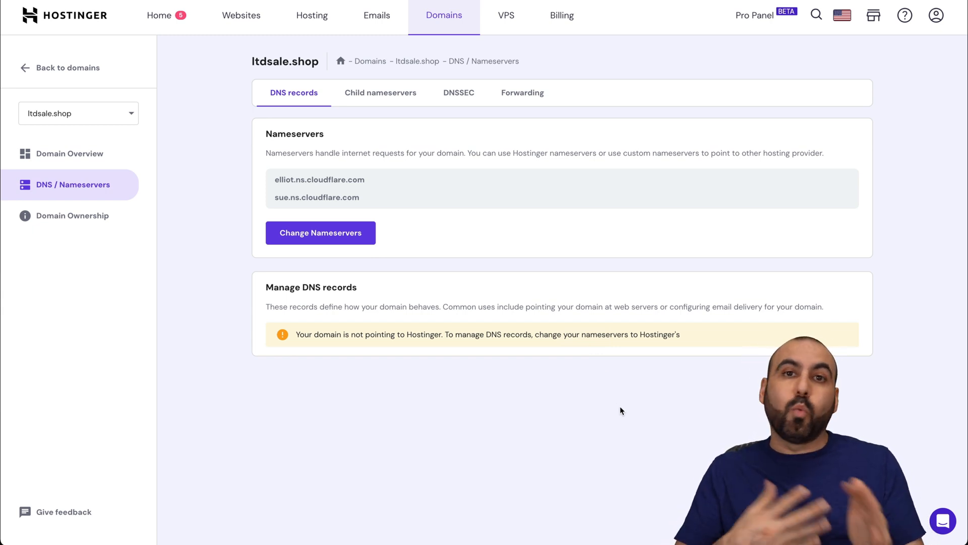
mouse_move(856, 126)
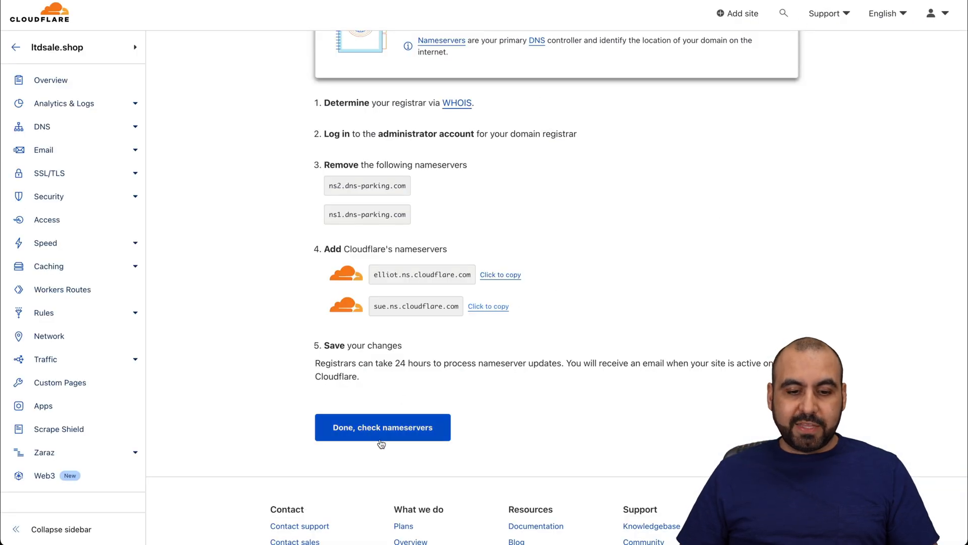
Submit Cloudflare's nameserver check for ltdsale.shop and view its DNS records.
click(383, 427)
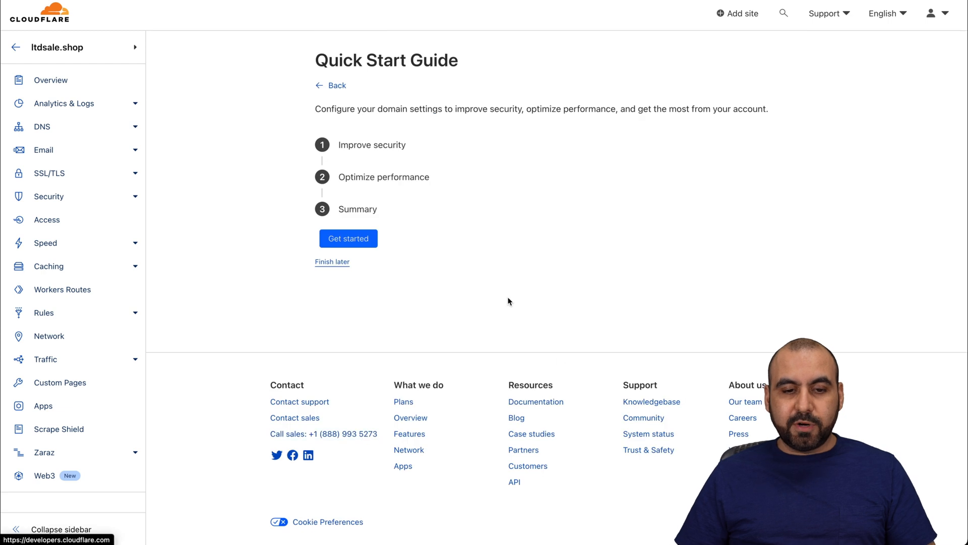
mouse_move(371, 144)
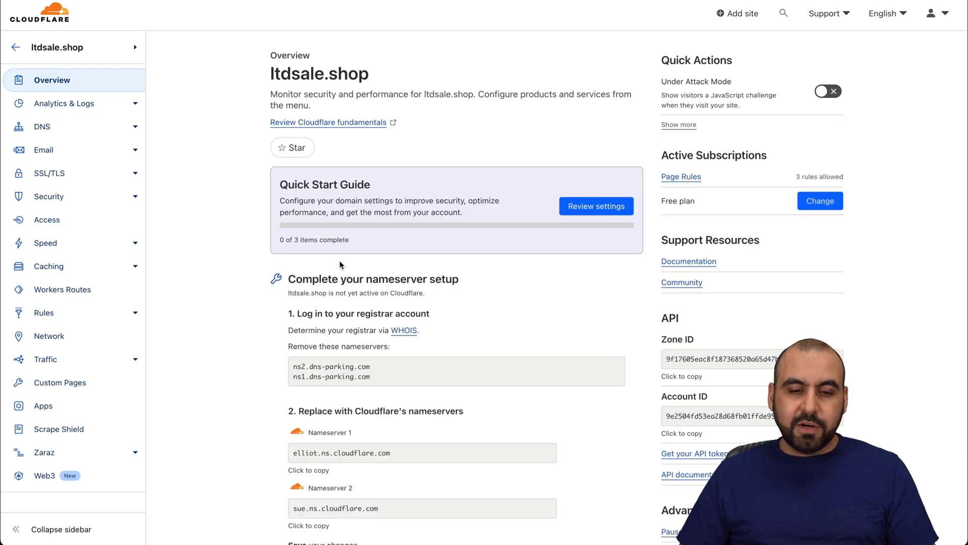
scroll(down, 3)
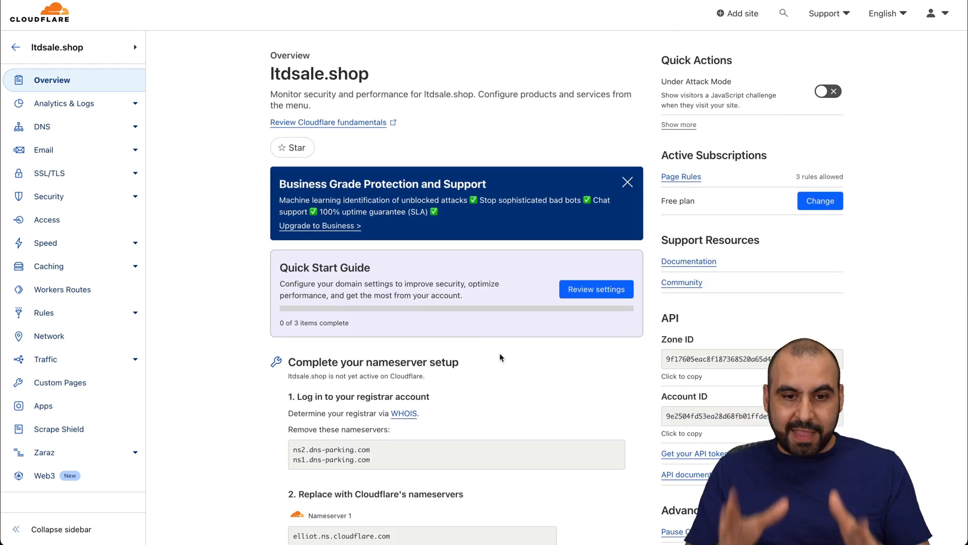
click(42, 127)
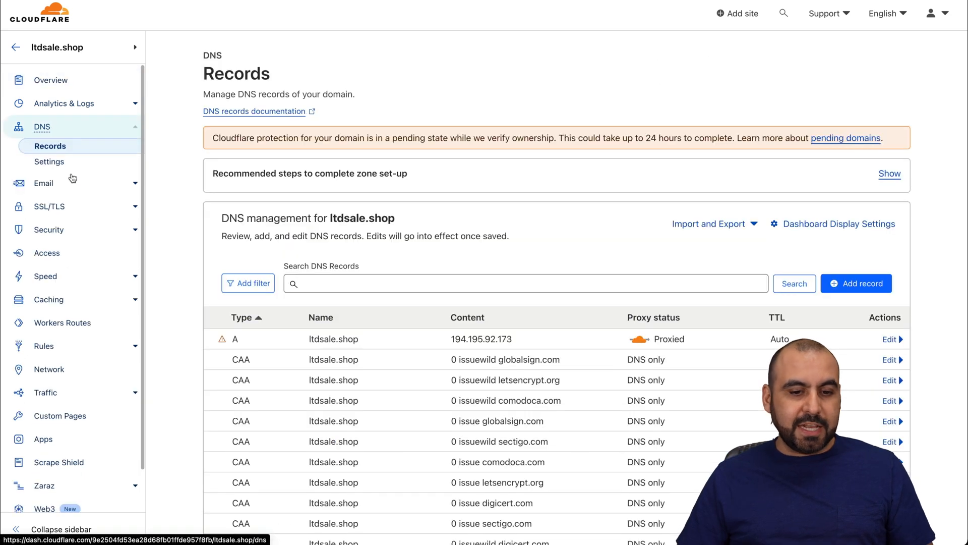
scroll(down, 3)
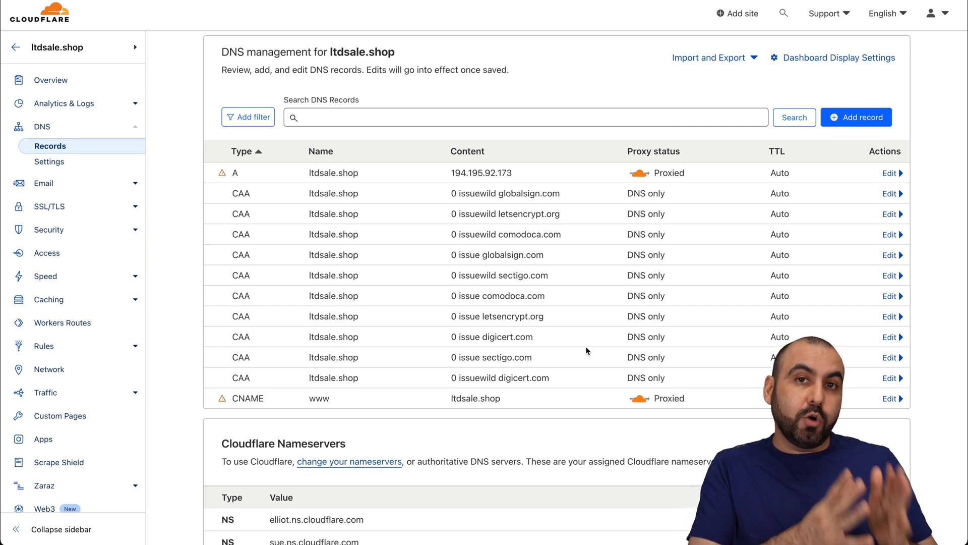
mouse_move(700, 201)
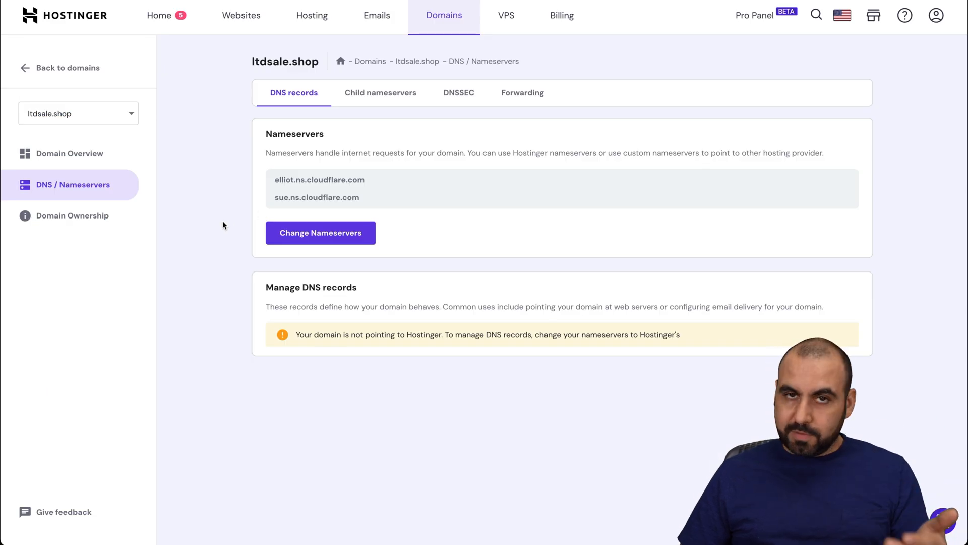
mouse_move(236, 241)
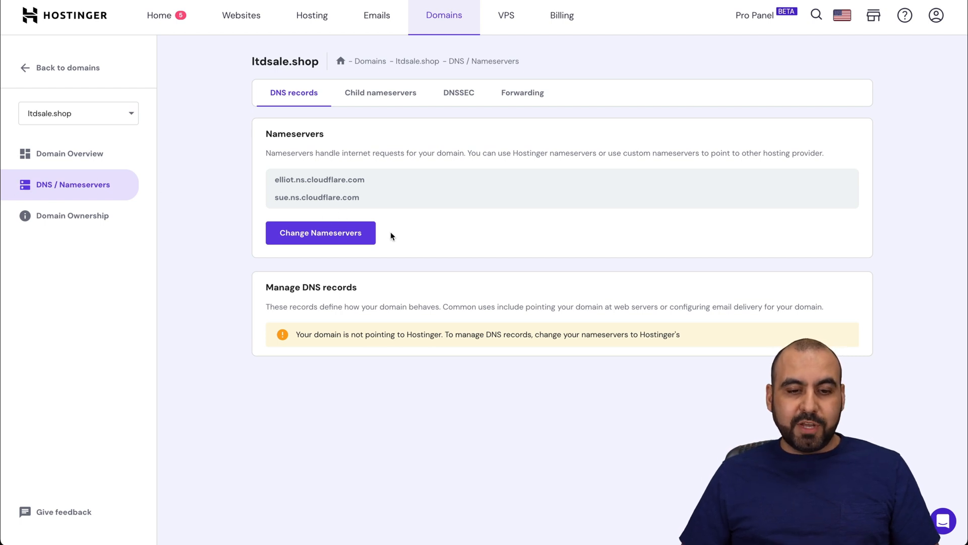
mouse_move(505, 367)
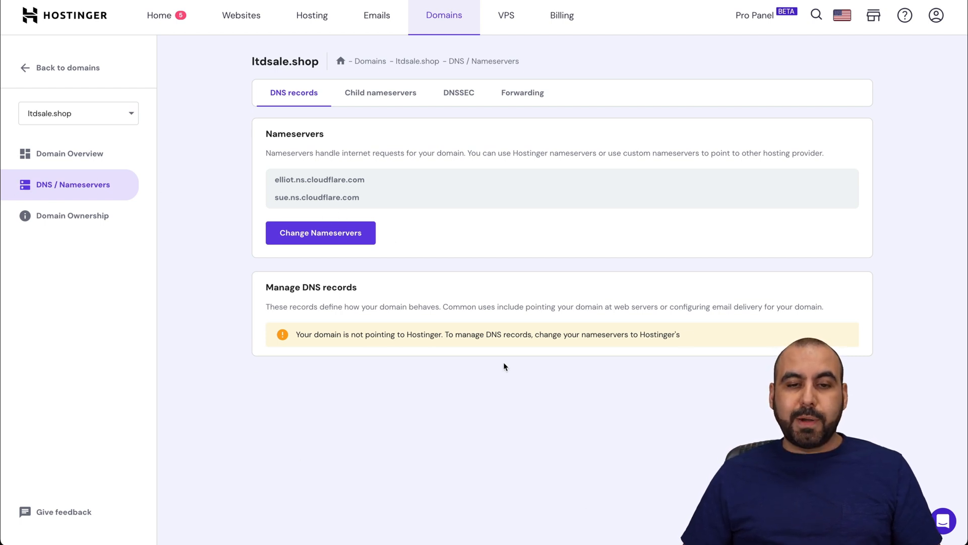